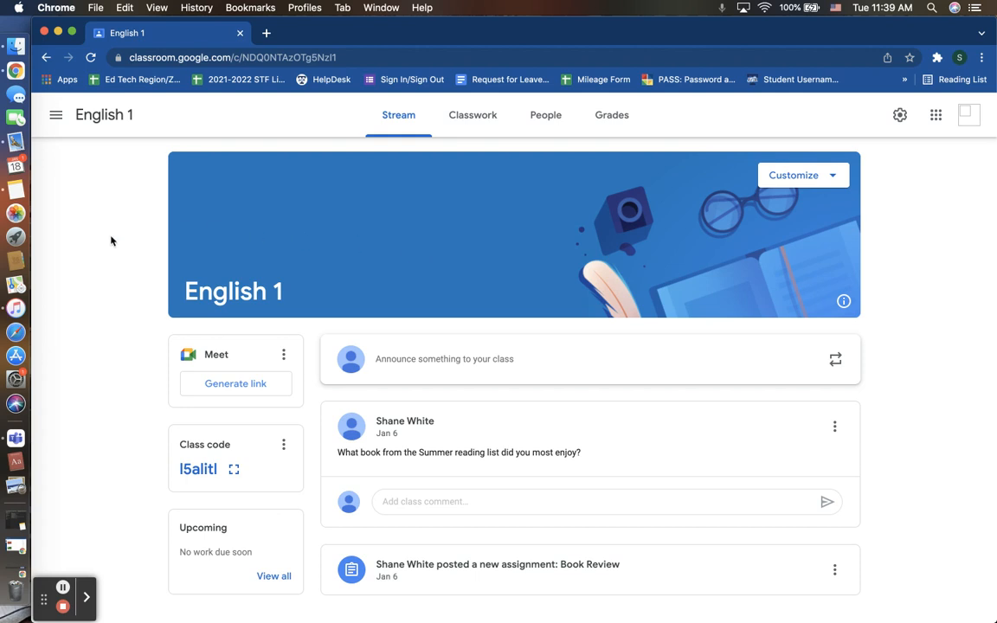
mouse_move(94, 367)
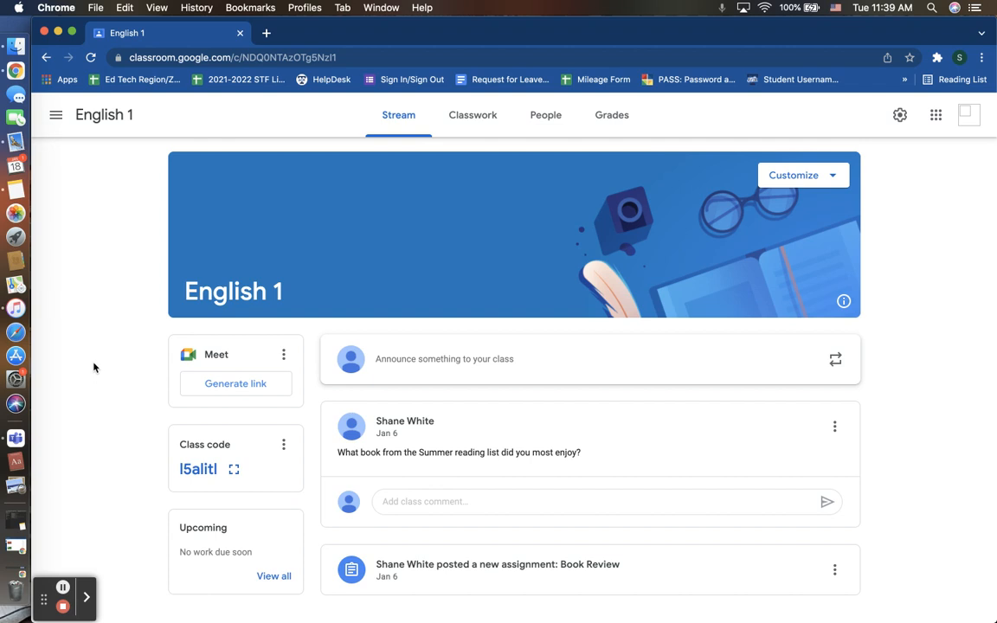
mouse_move(96, 374)
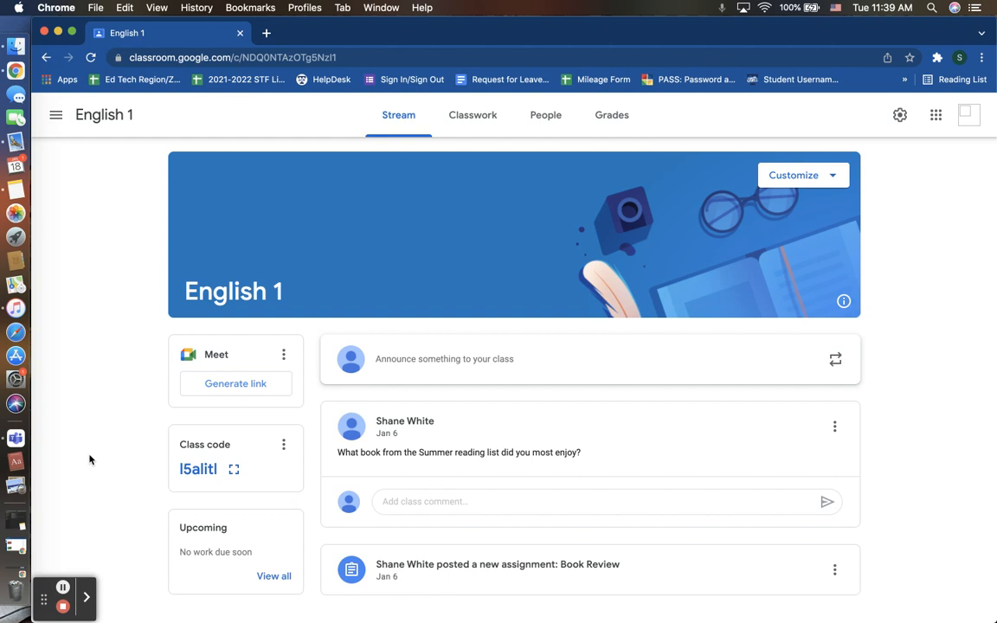
mouse_move(111, 332)
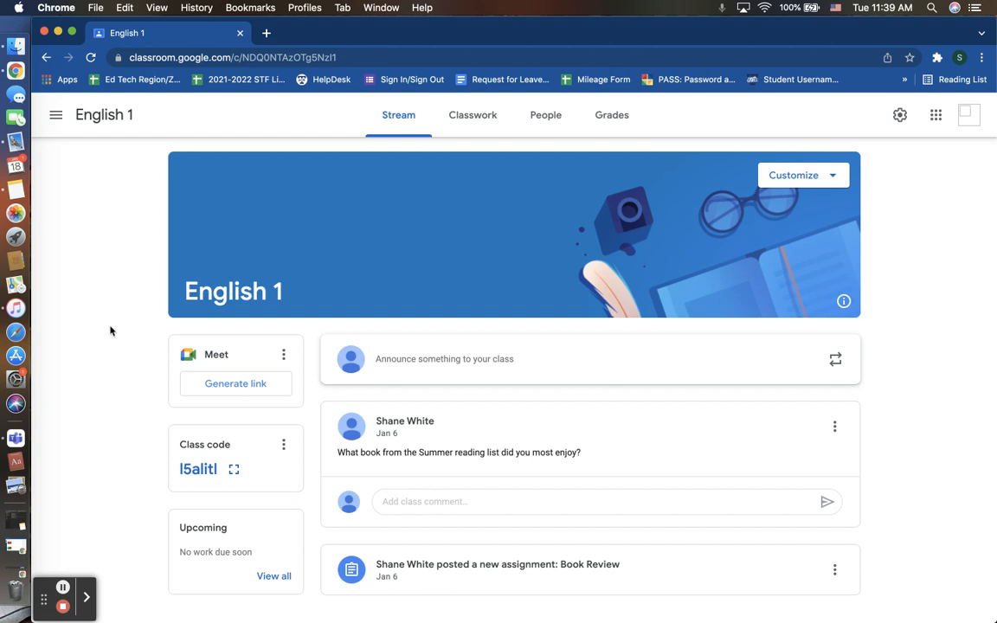
mouse_move(749, 282)
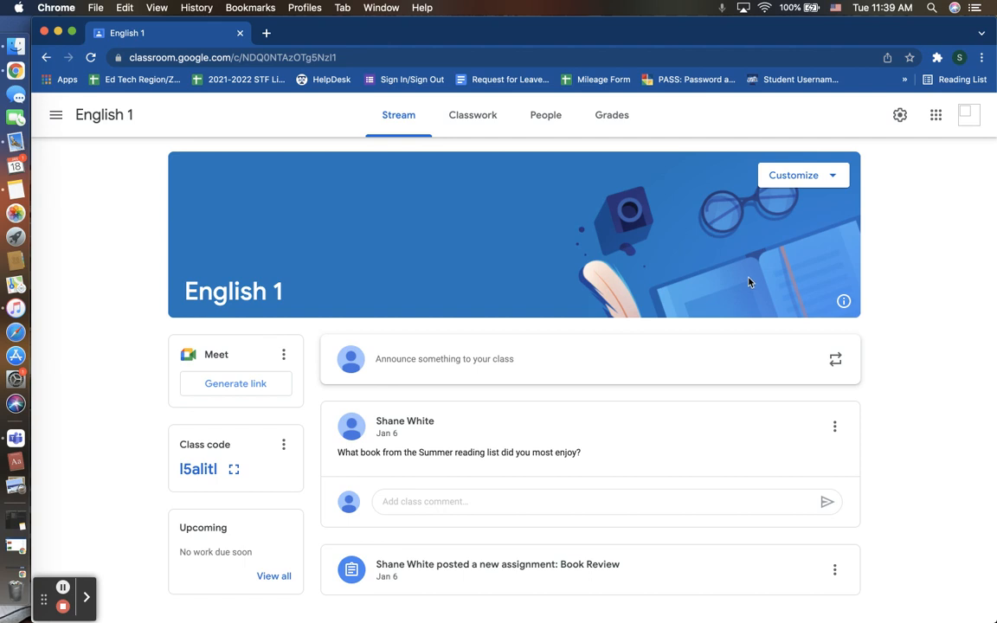
mouse_move(906, 208)
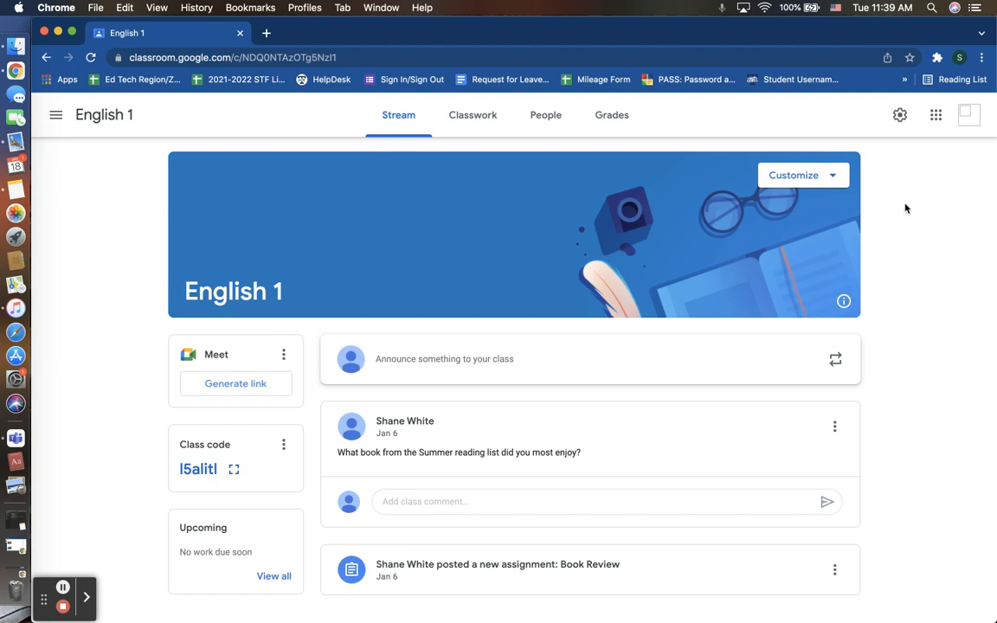
mouse_move(83, 384)
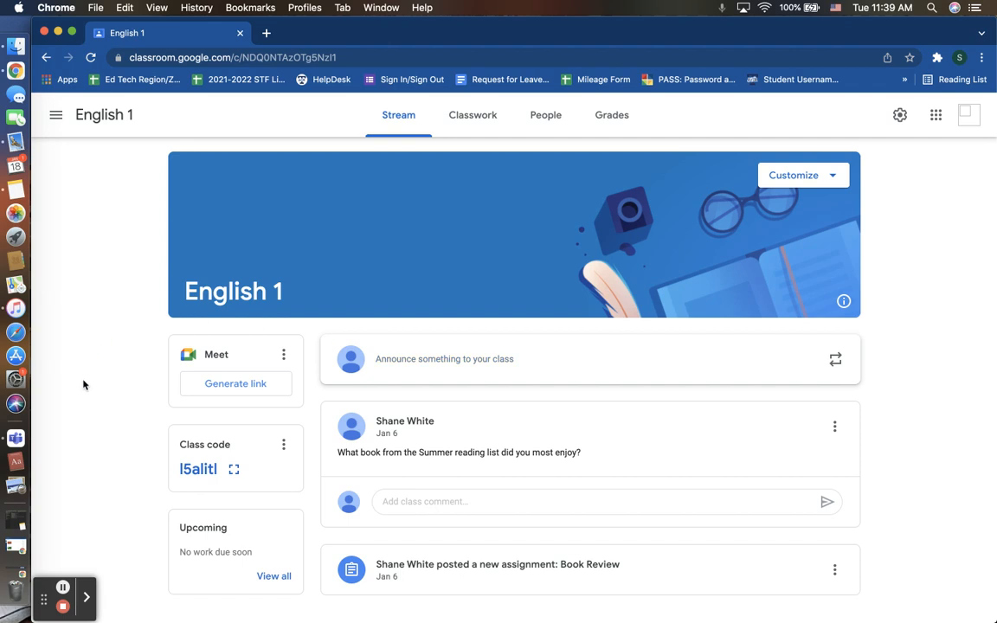
mouse_move(294, 498)
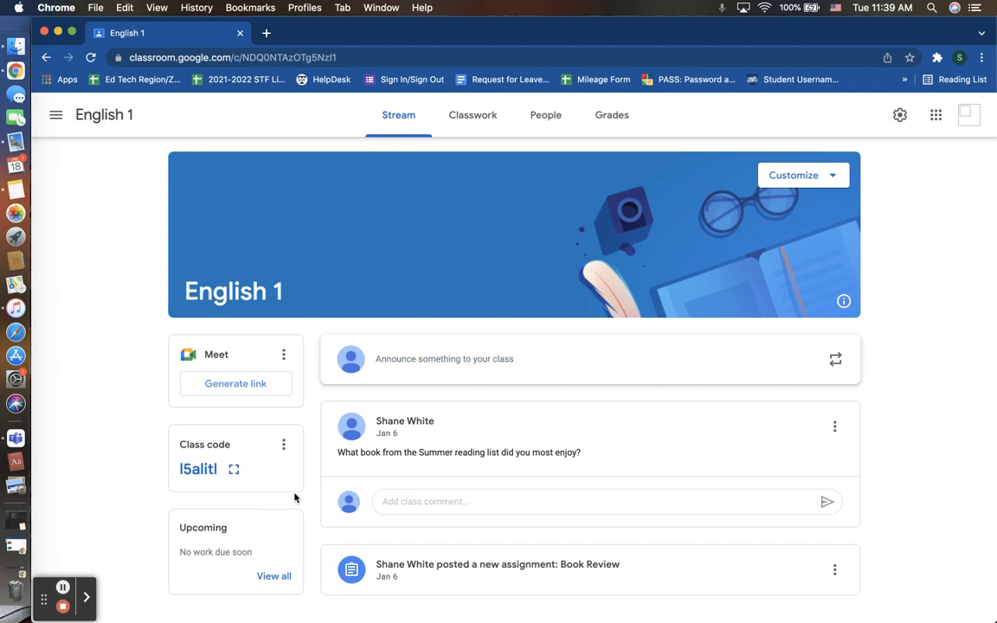
mouse_move(216, 436)
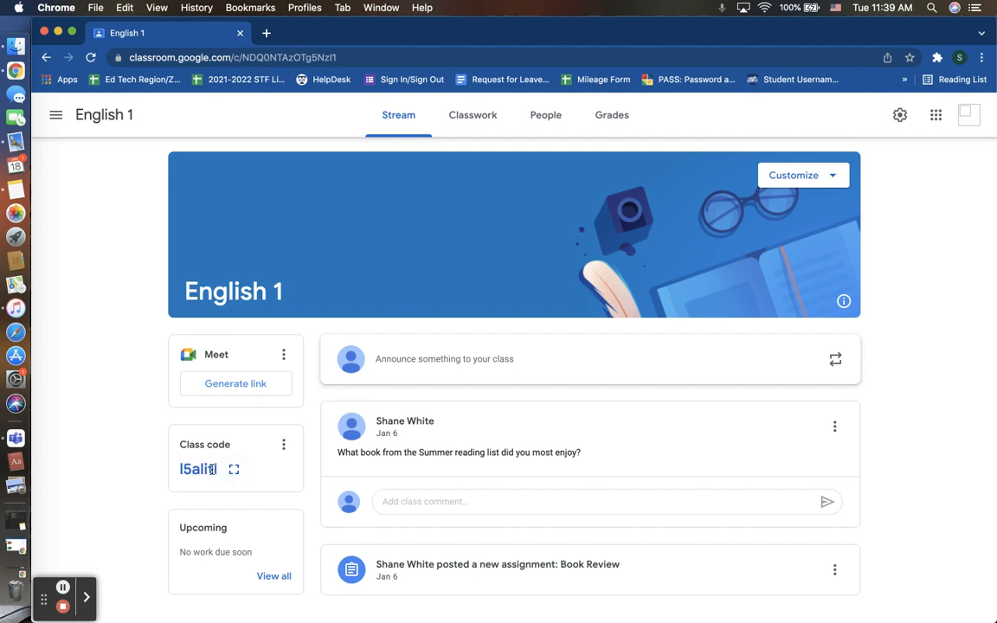
Enlarge the English 1 class code, copy its invite link, and close the enlarged display.
click(234, 469)
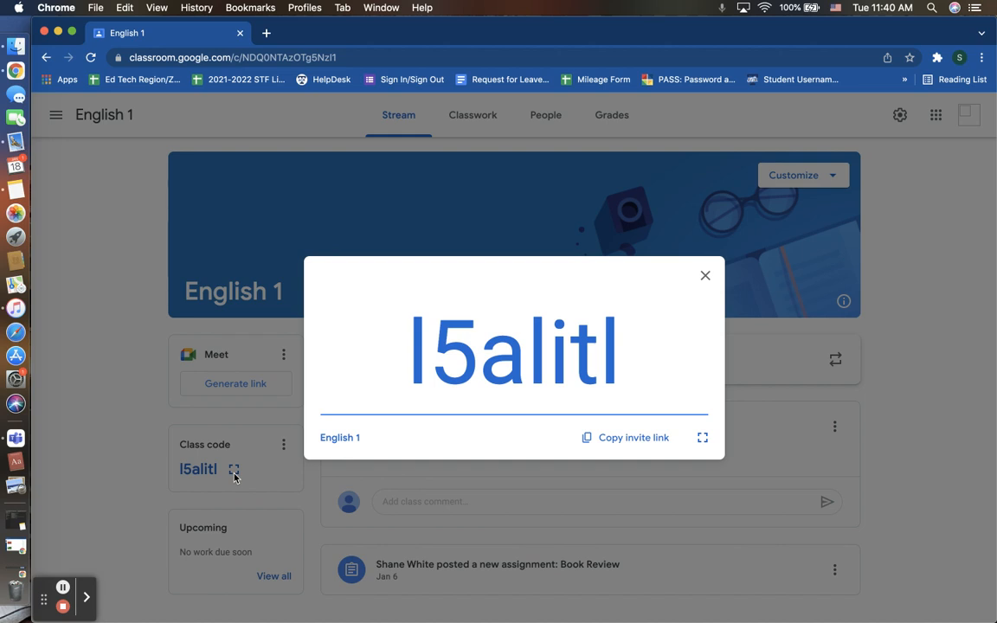
mouse_move(578, 415)
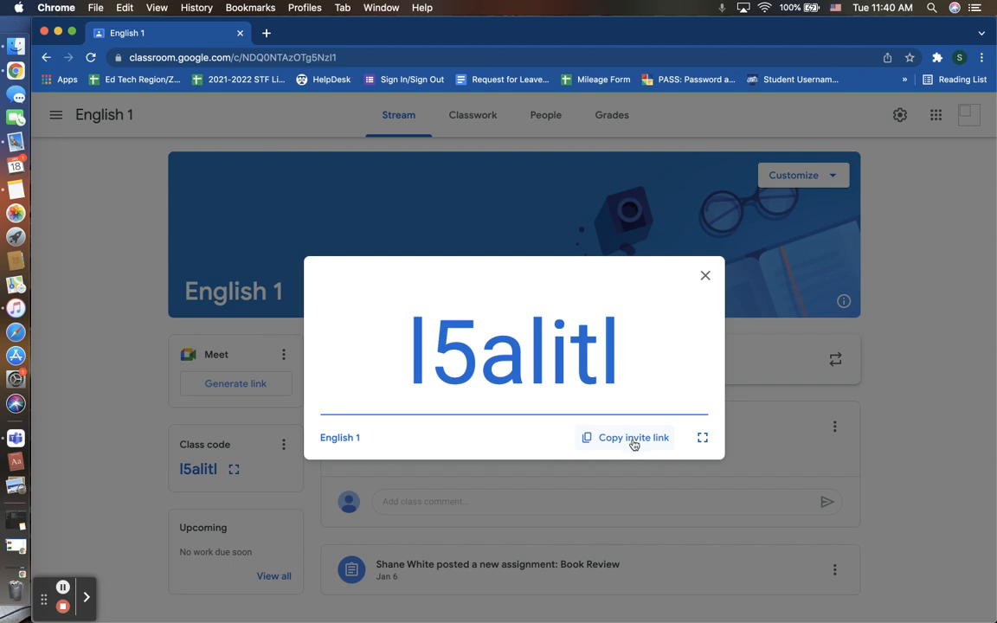
click(625, 436)
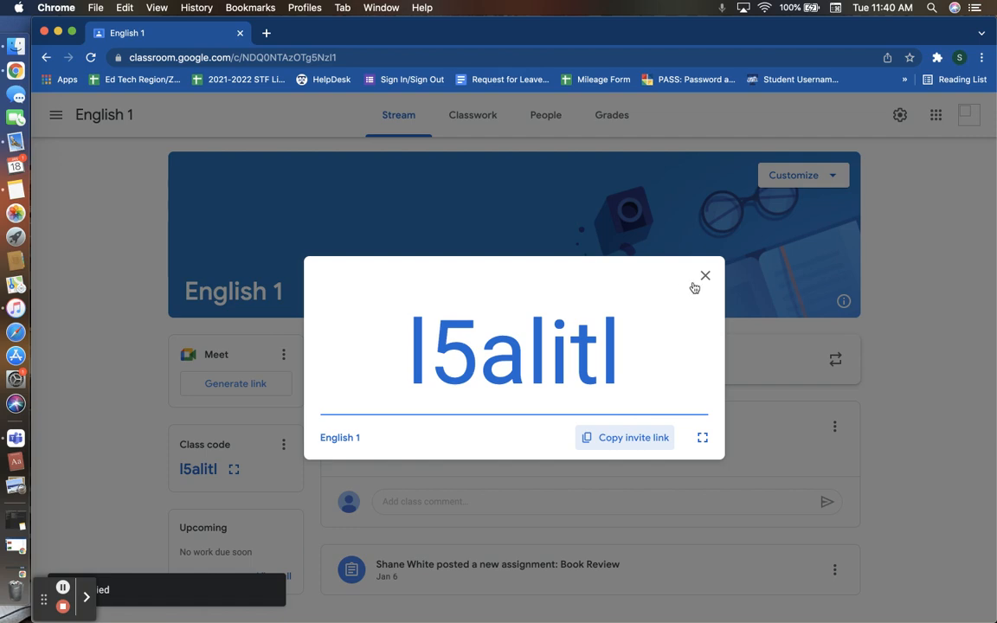
click(704, 277)
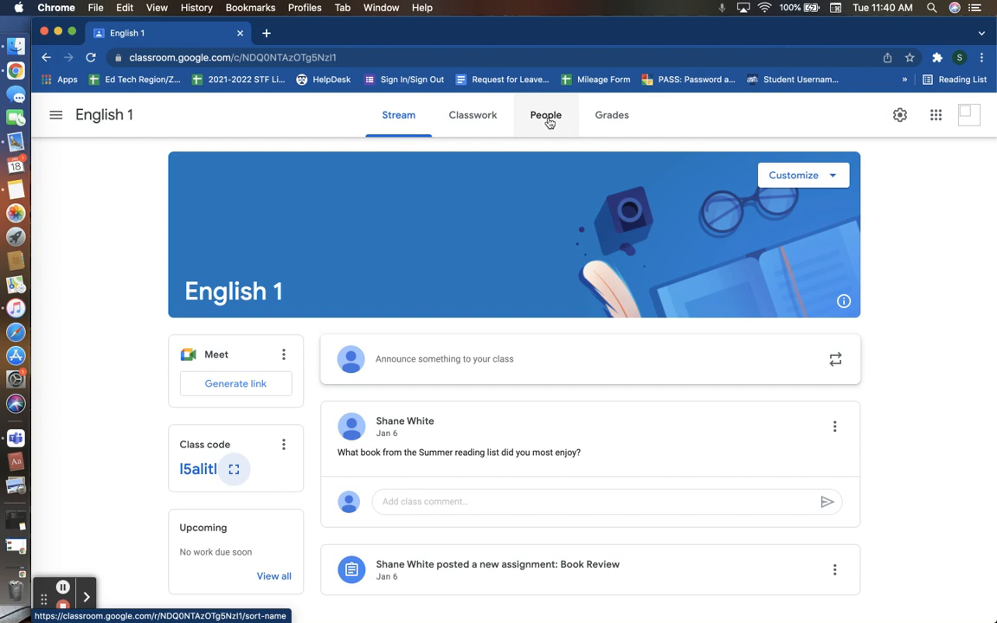
mouse_move(552, 123)
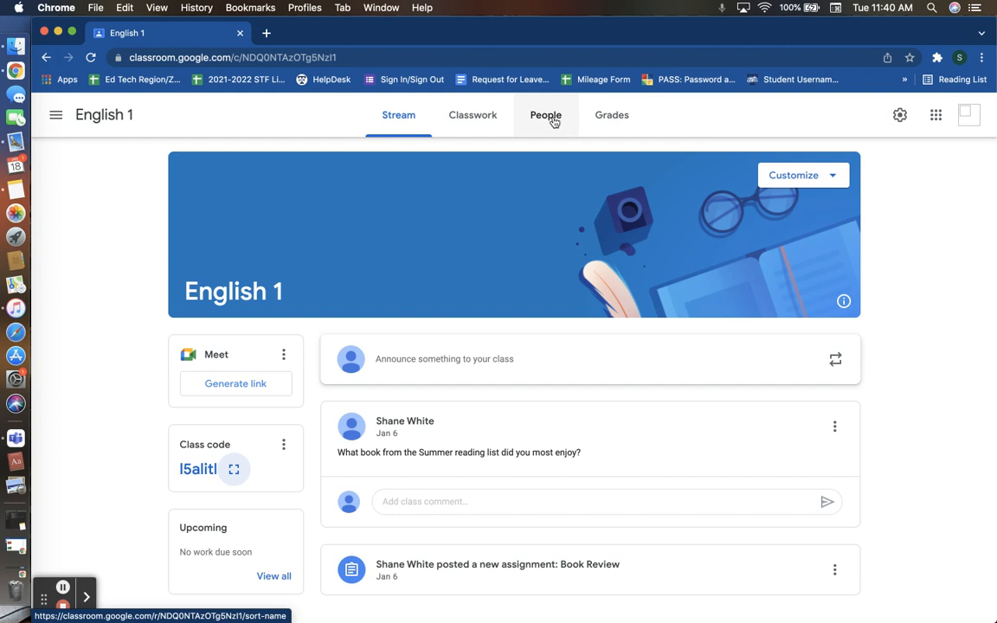
Show the English 1 People roster and bring up the Invite students form beside Students.
click(545, 114)
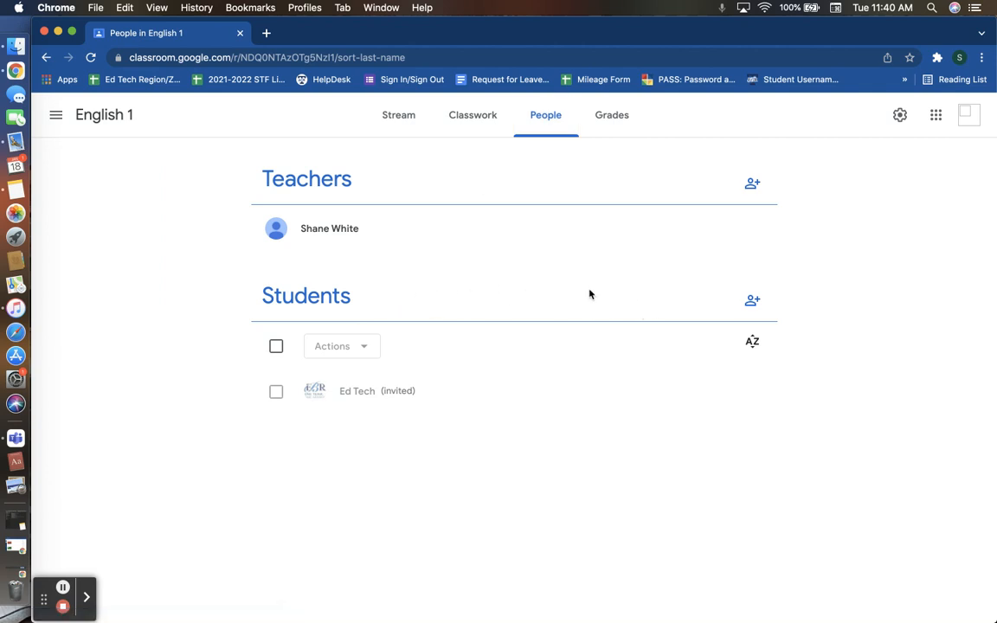
mouse_move(412, 301)
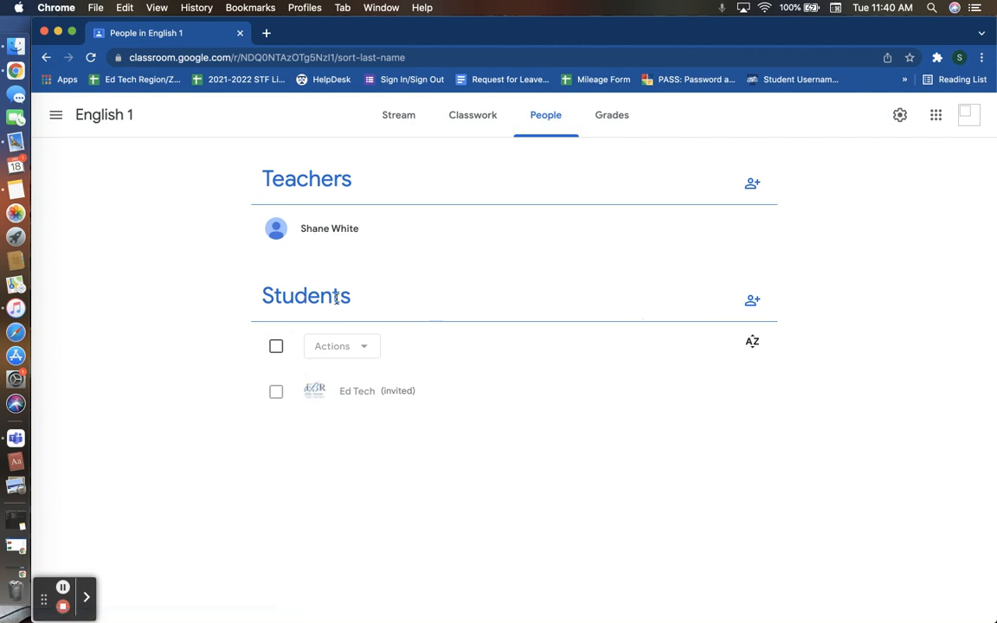
mouse_move(751, 301)
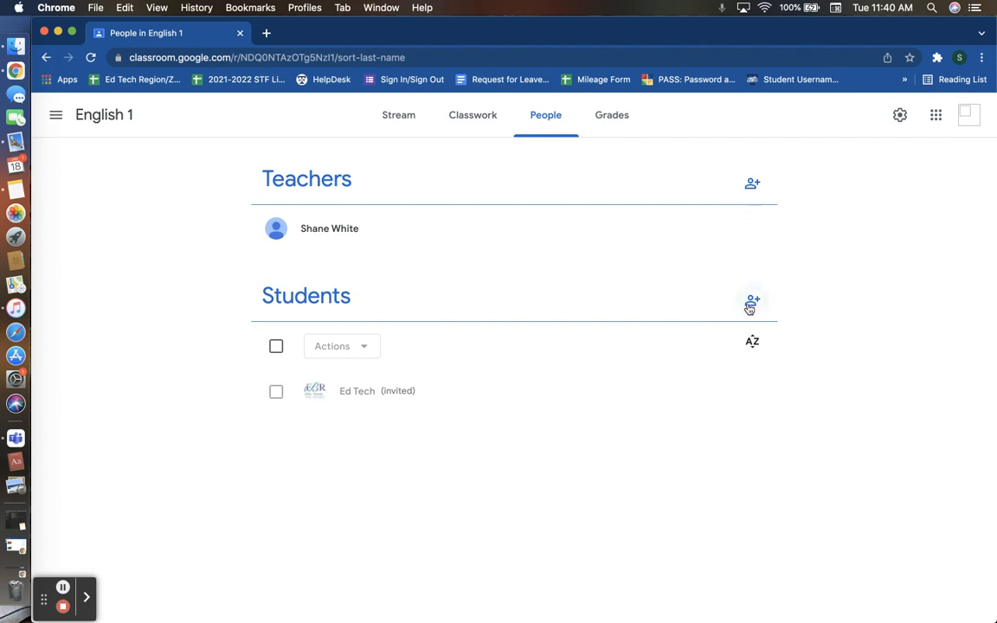
mouse_move(751, 301)
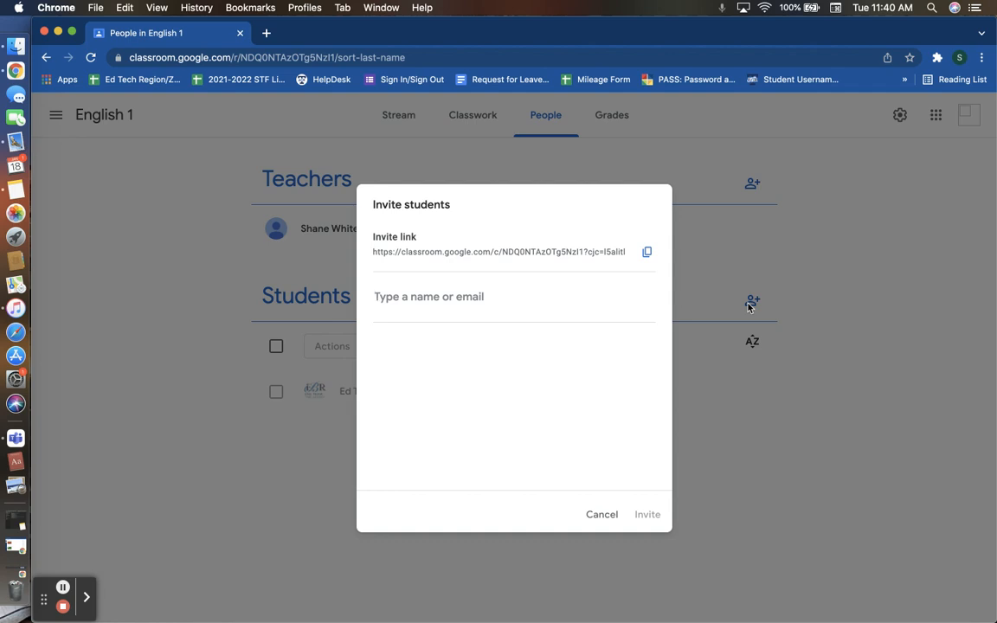
mouse_move(425, 242)
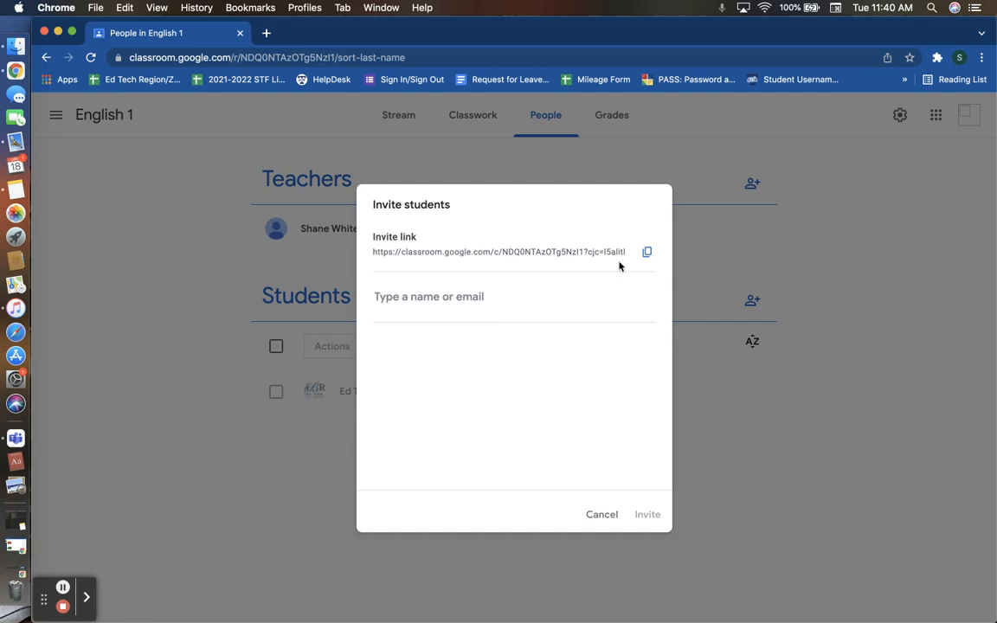
click(647, 253)
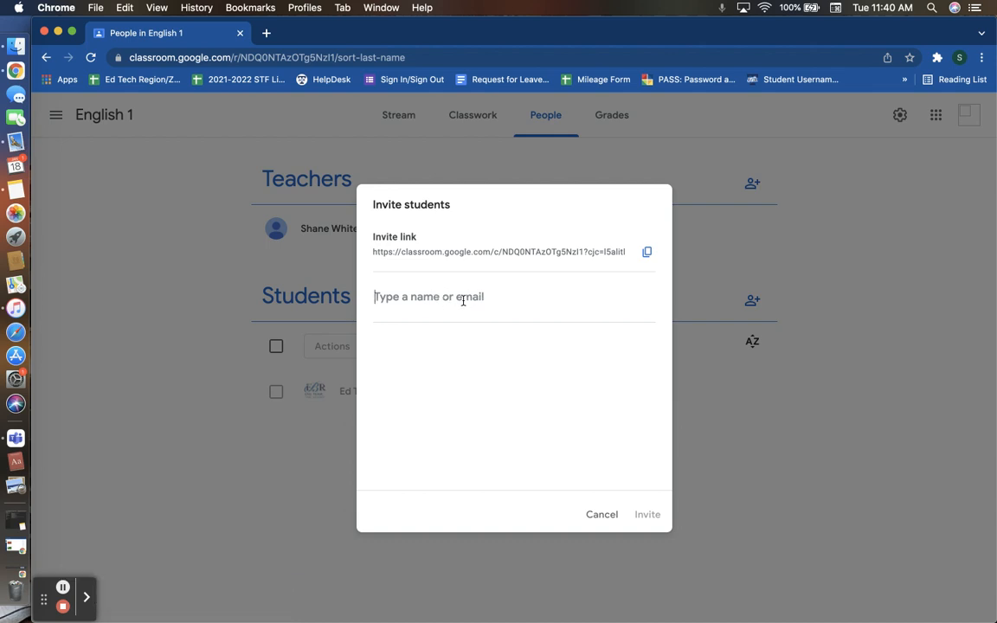
mouse_move(464, 313)
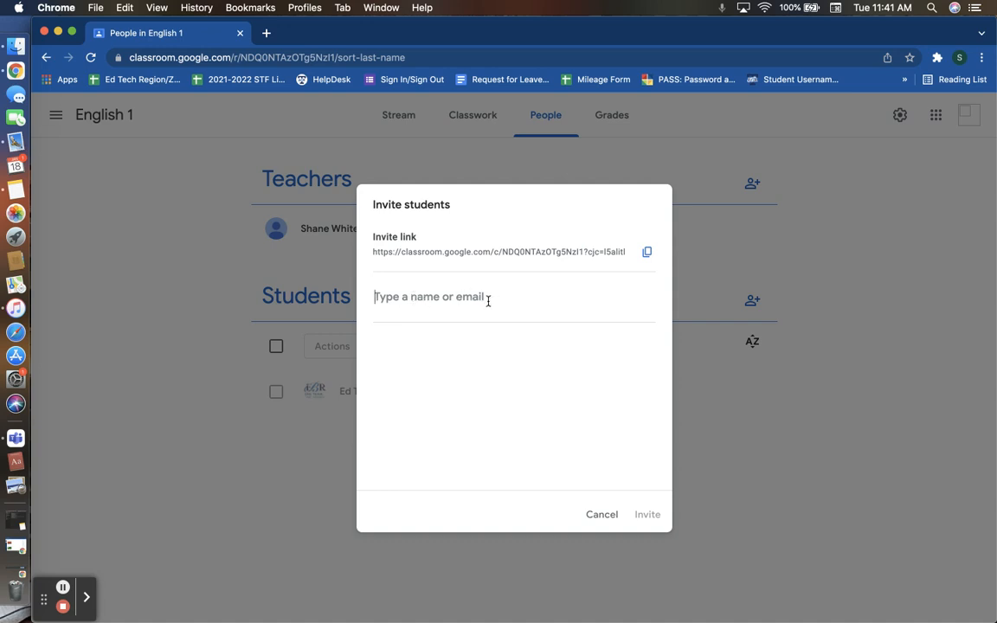
mouse_move(495, 355)
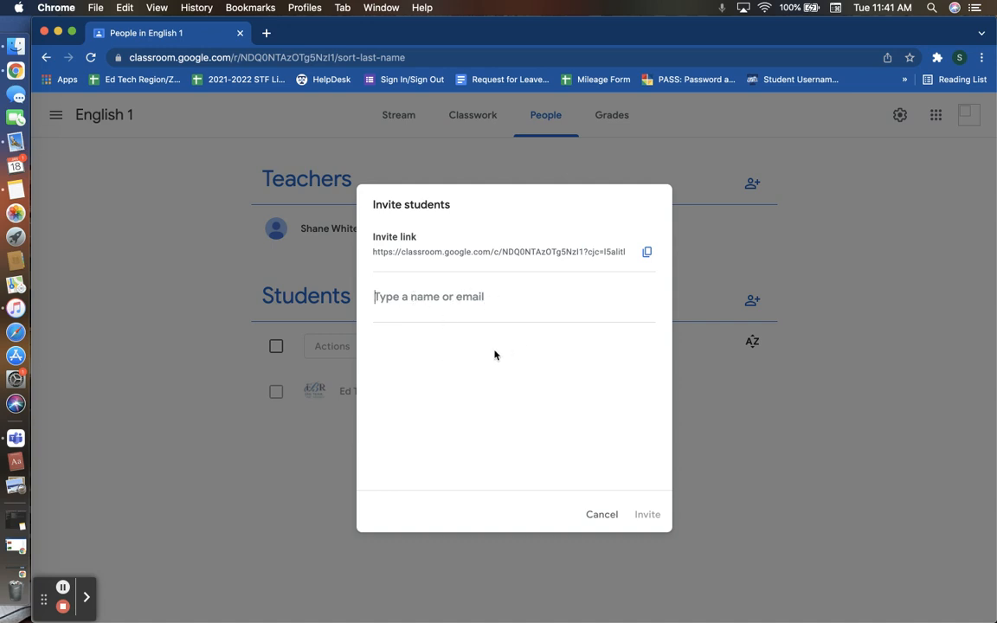
mouse_move(500, 355)
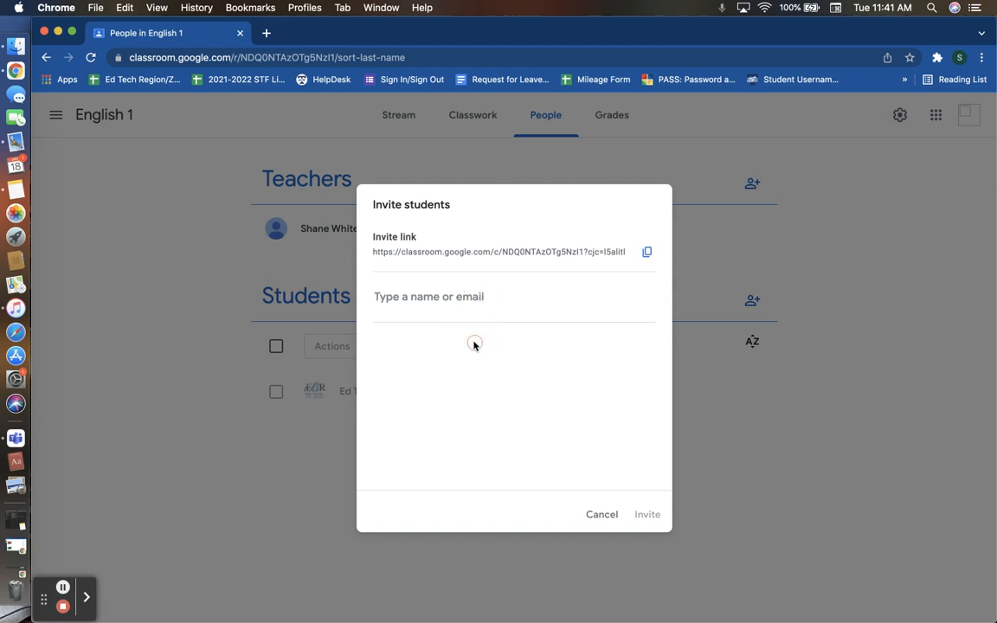
mouse_move(629, 474)
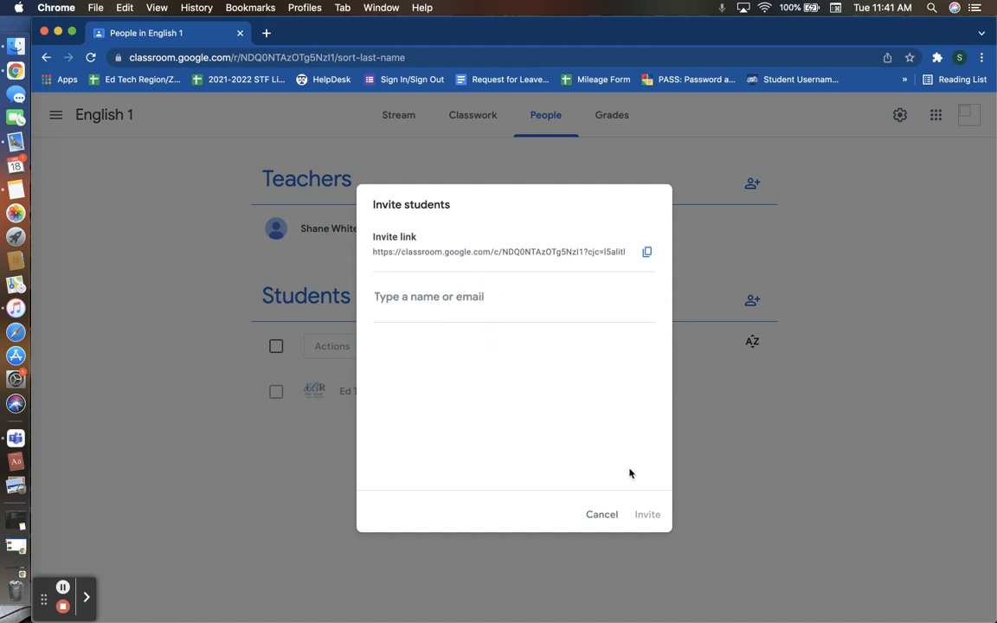
mouse_move(628, 384)
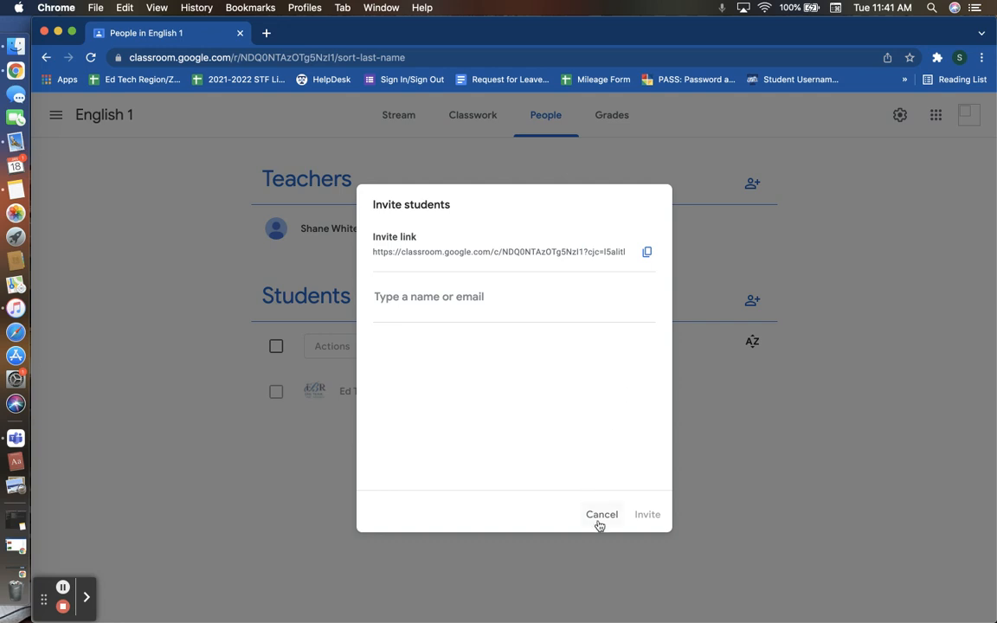
Cancel the Invite students form without adding anyone.
click(600, 514)
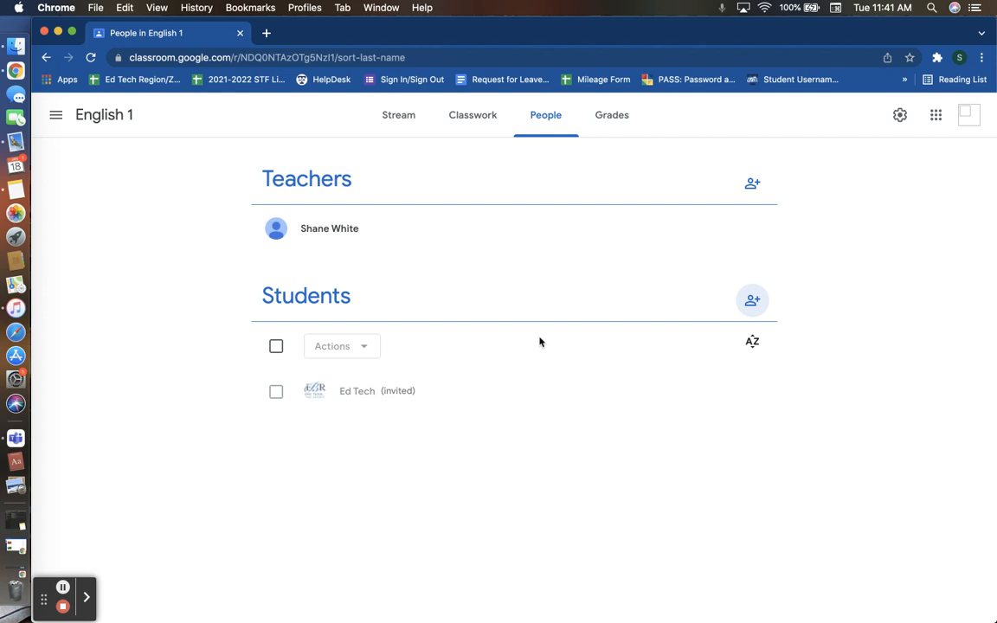
mouse_move(751, 301)
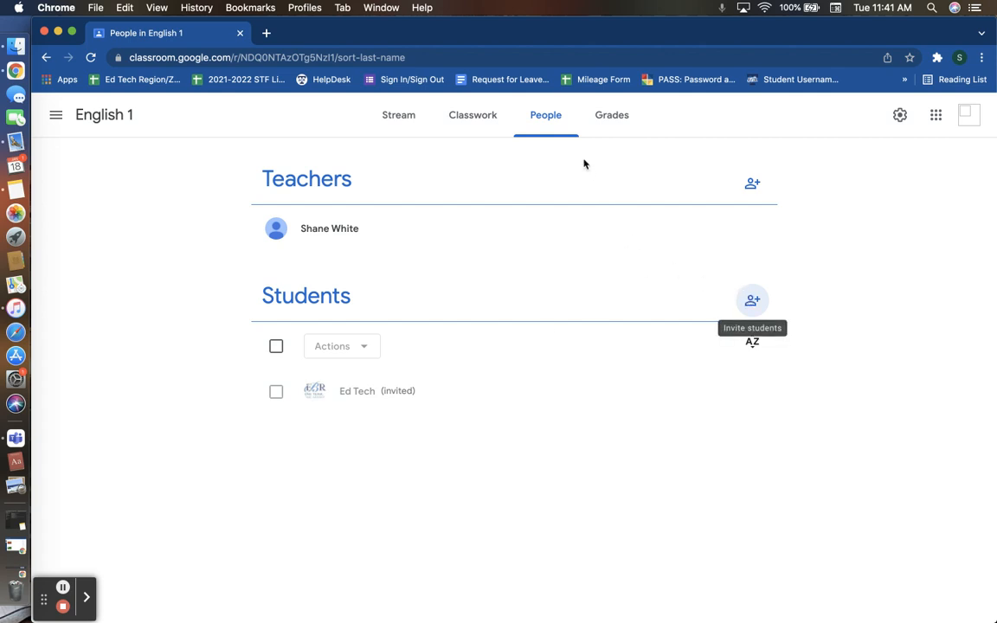
Return from the People roster to the English 1 class Stream.
click(751, 299)
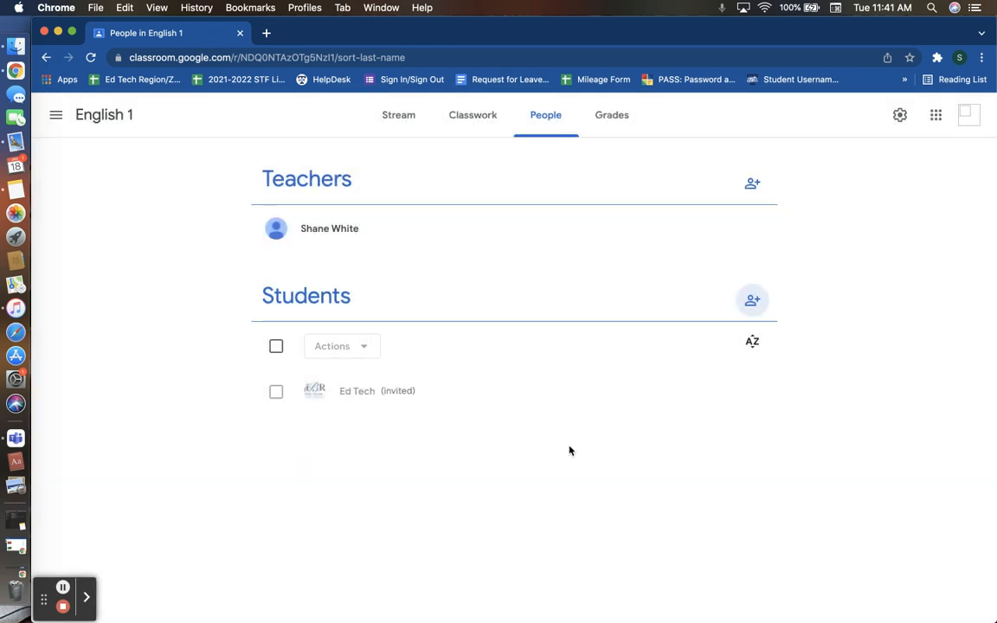
click(398, 114)
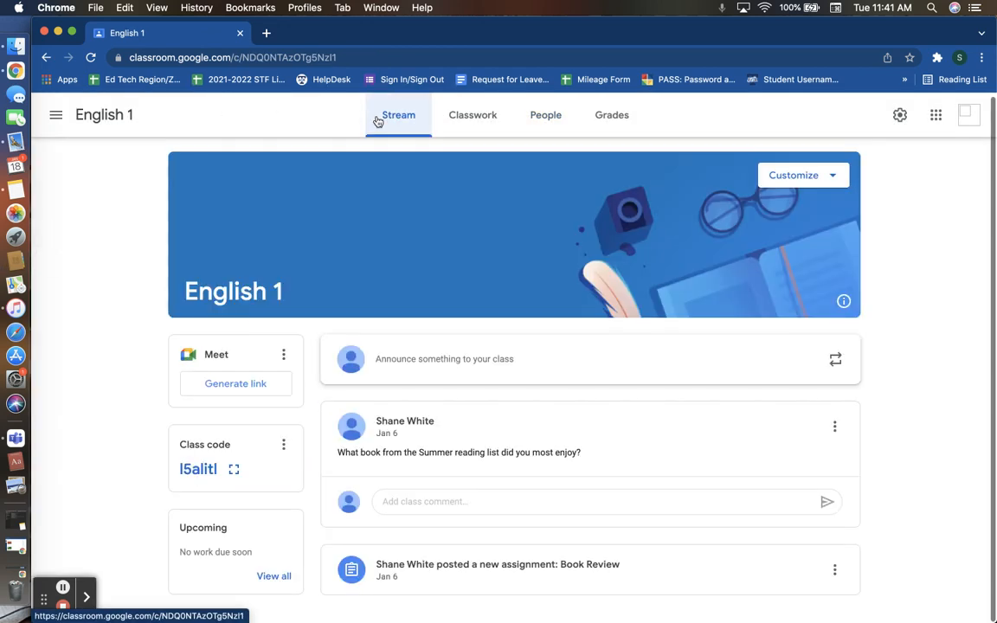